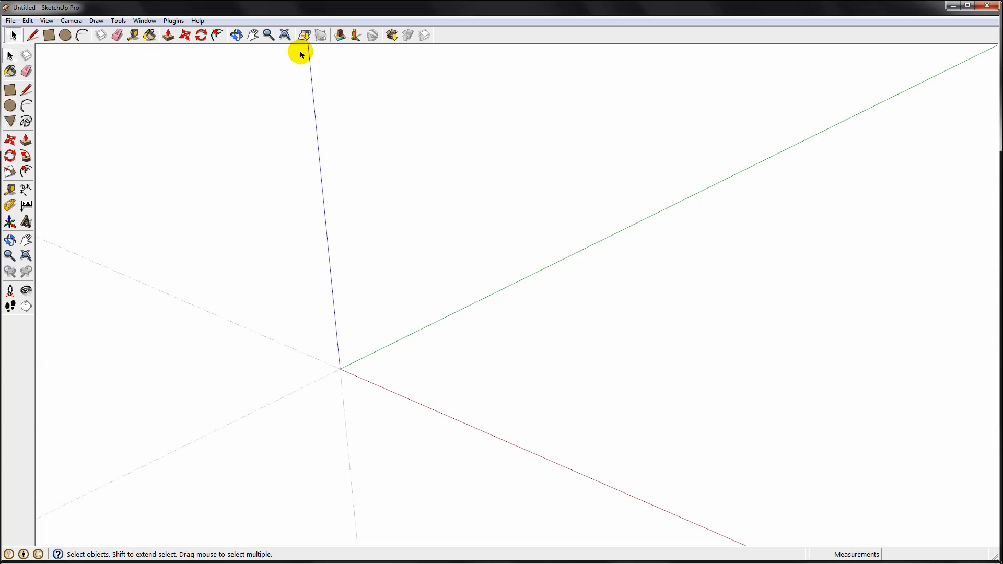
mouse_move(305, 35)
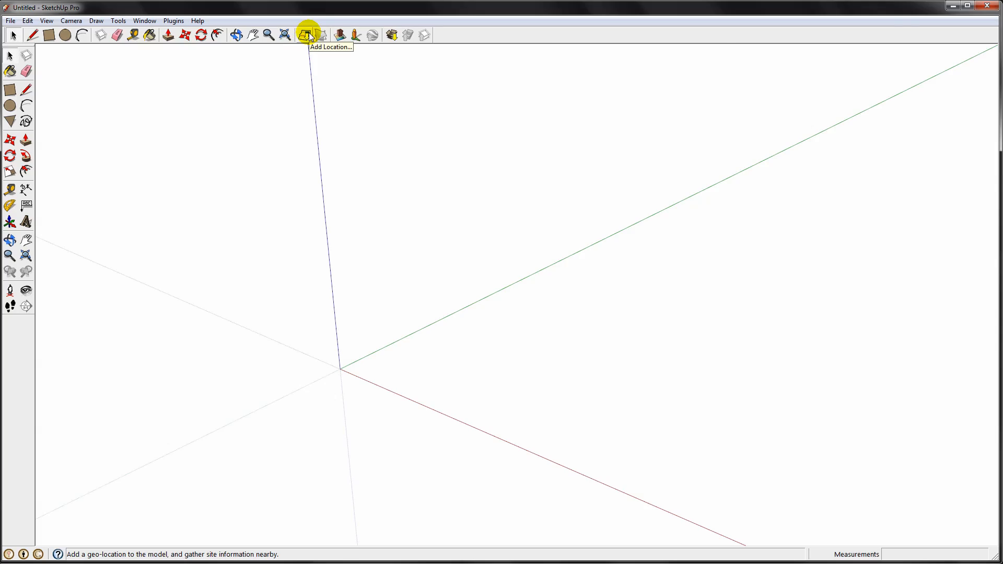
Step: Pan the location map to the harbour district and start selecting it as the import region
left_click(306, 34)
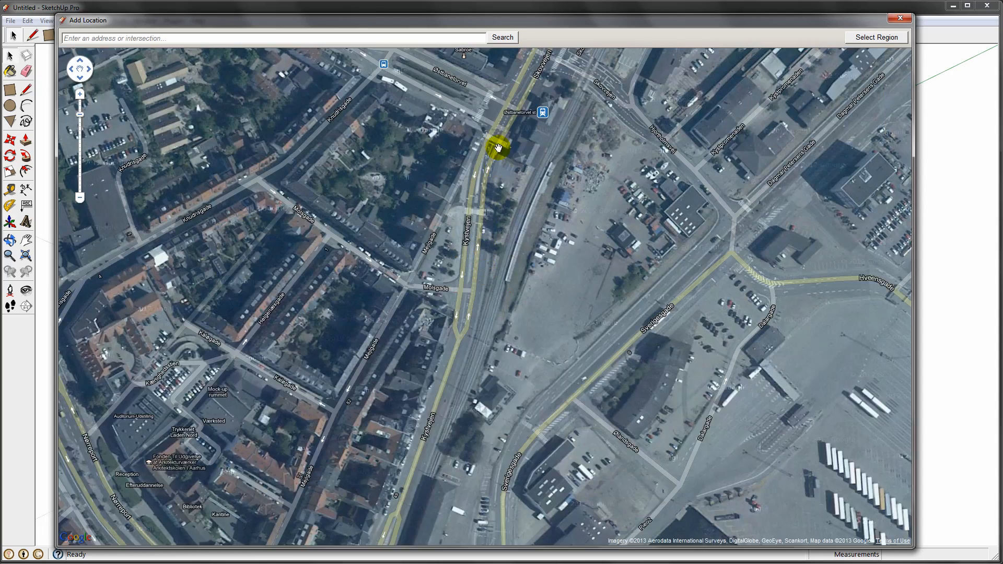
left_click_drag(496, 149, 335, 374)
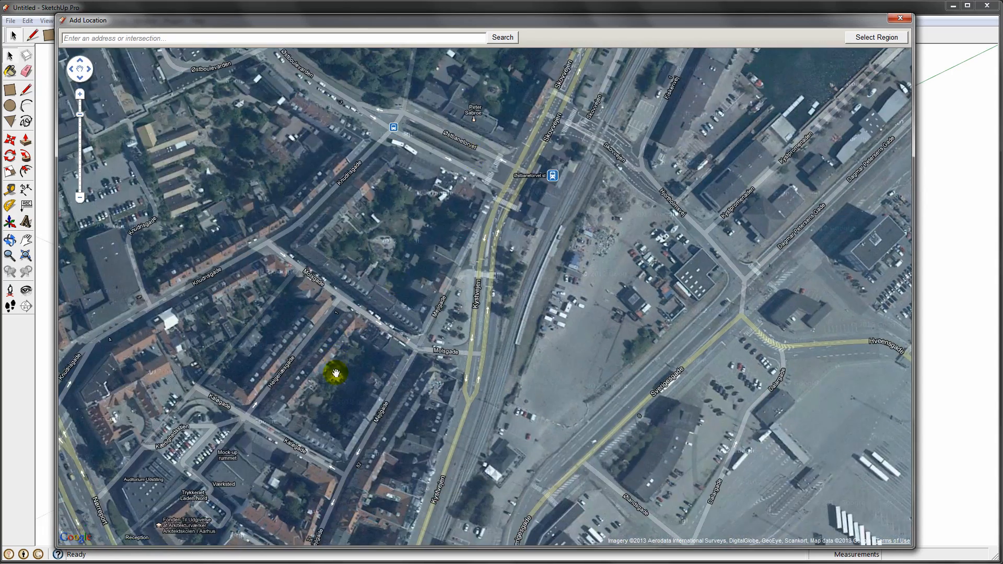
left_click_drag(336, 375, 480, 323)
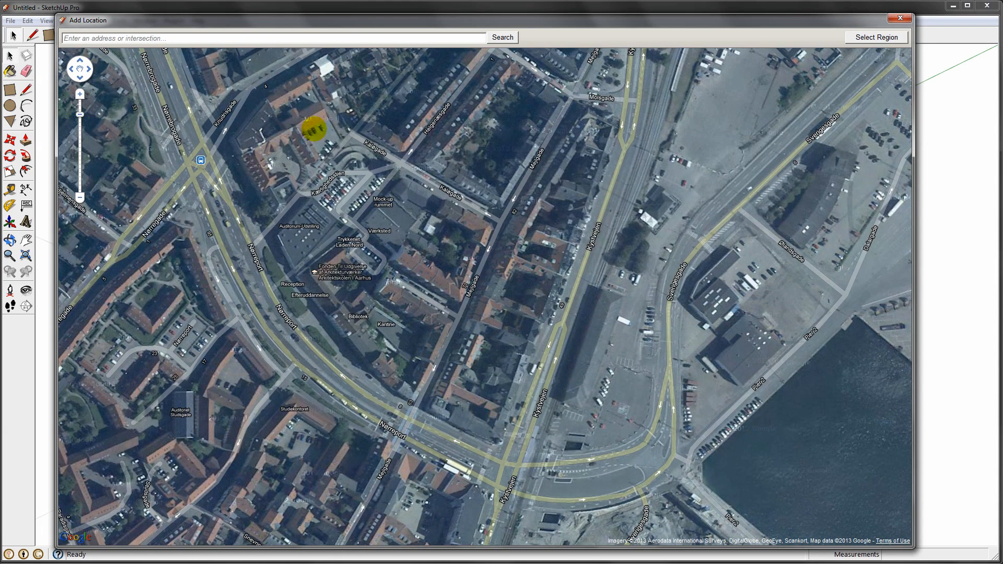
left_click(876, 37)
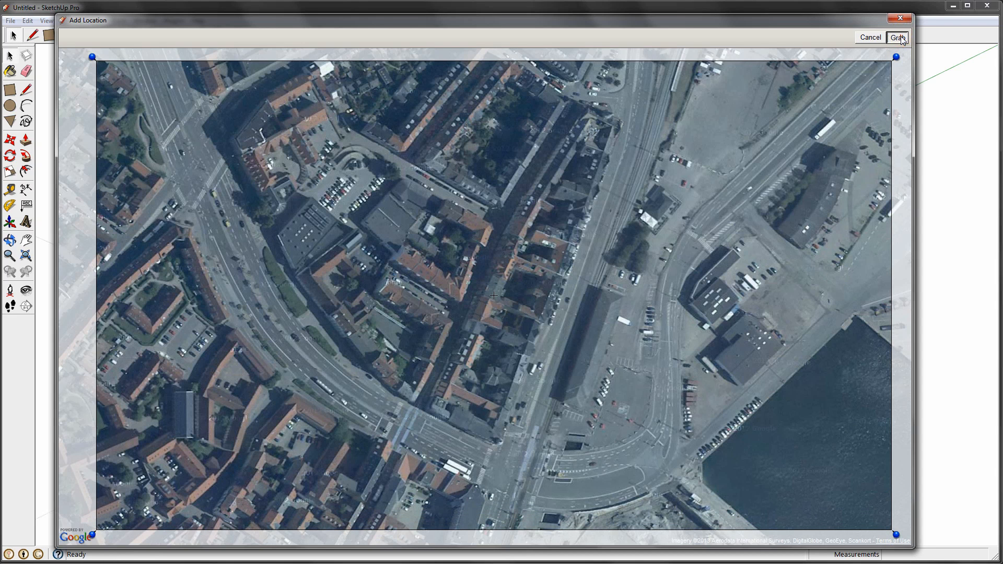
Step: Grab the waterfront satellite imagery into the model, deselect it, and view it from above
left_click(901, 38)
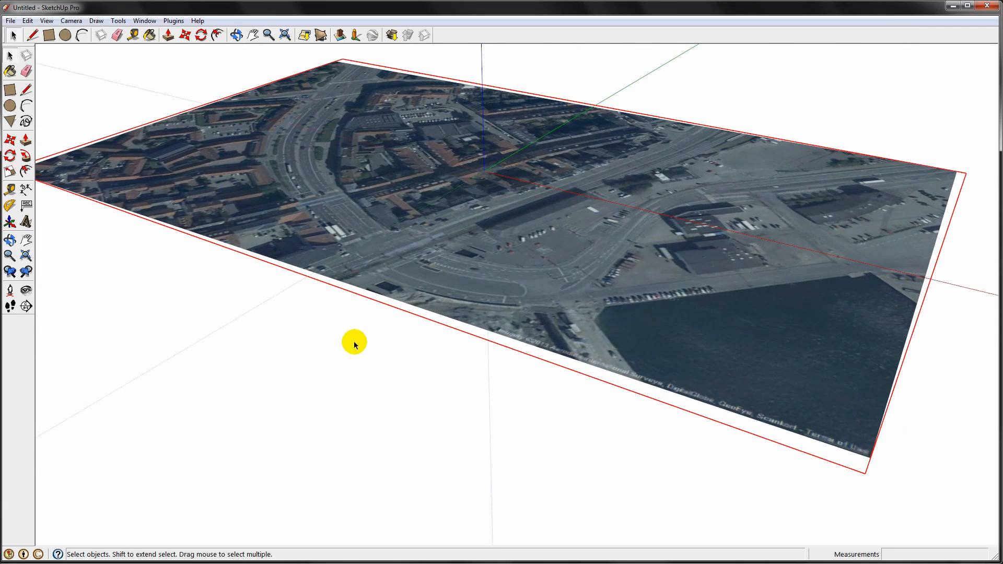
left_click(321, 34)
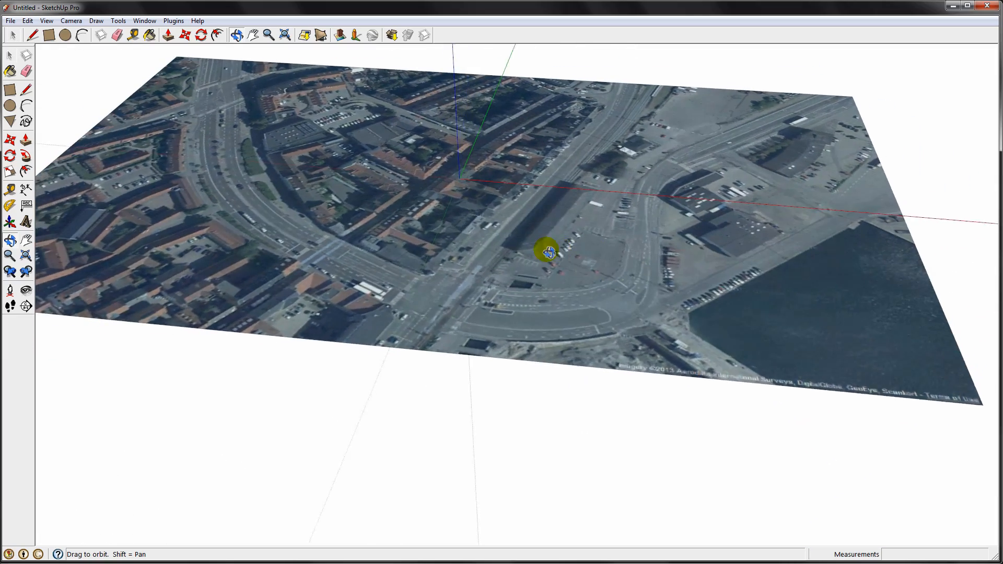
left_click_drag(547, 250, 422, 290)
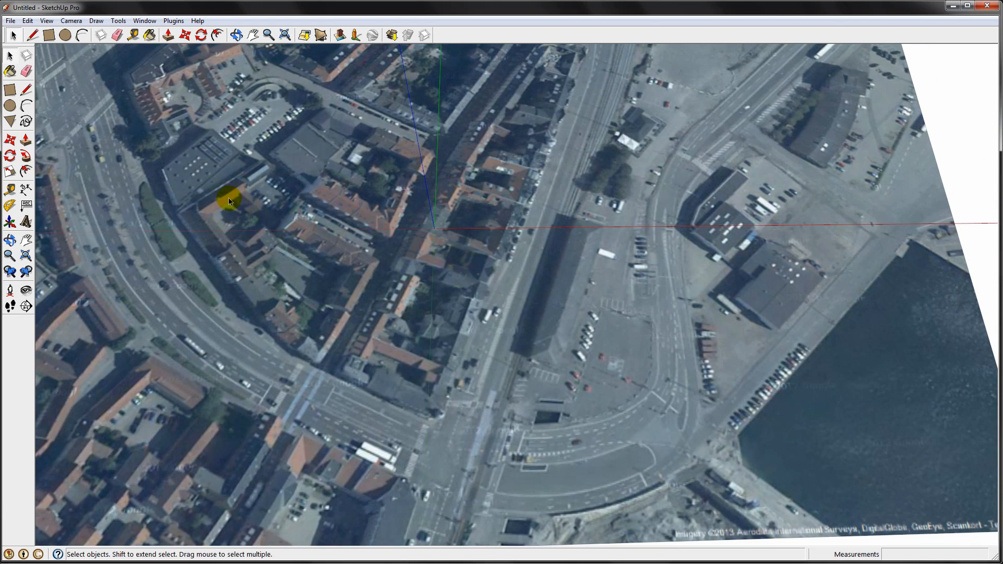
Step: Draw a rotated rectangle over the long building beside the railway, then inspect it
left_click(98, 20)
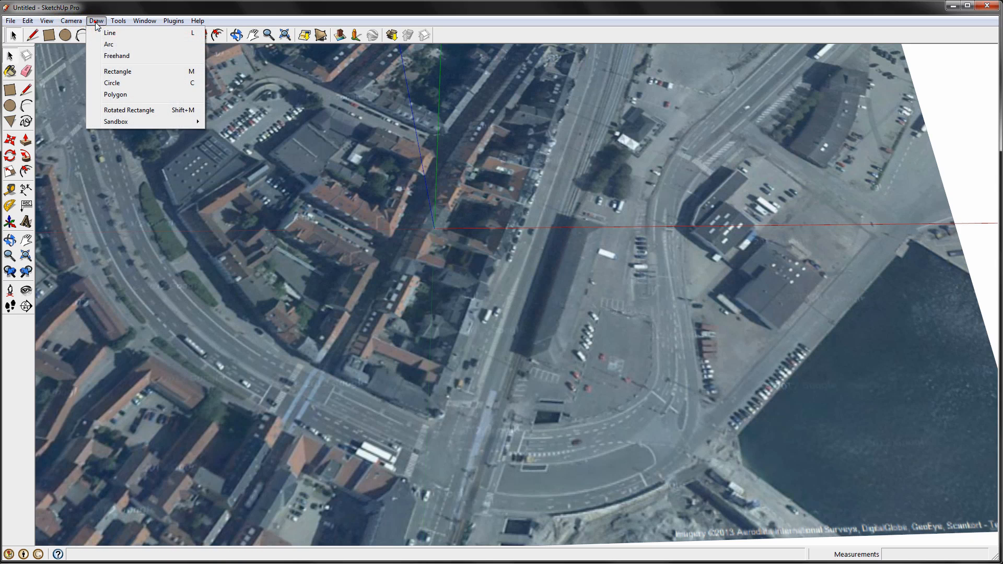
mouse_move(129, 112)
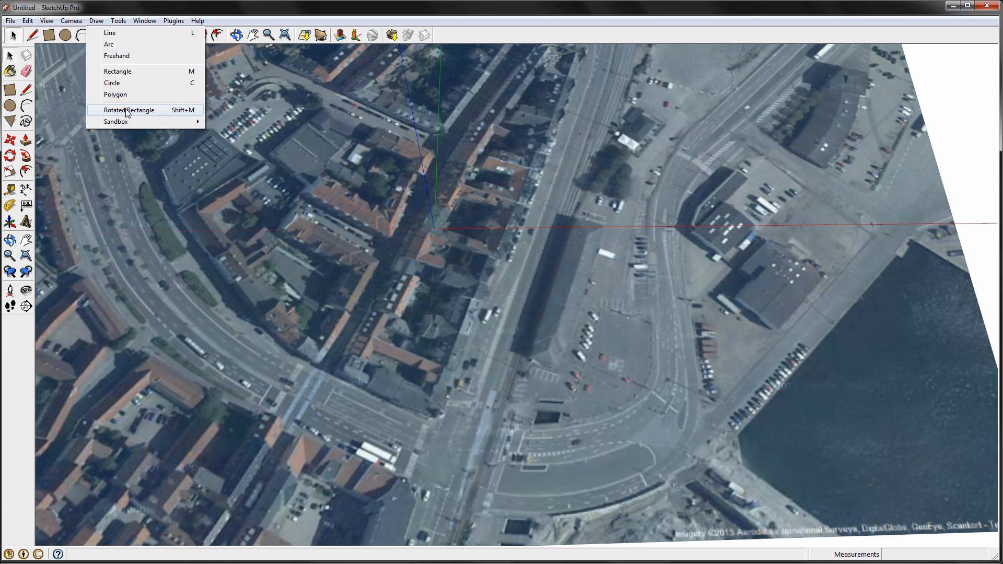
left_click(129, 110)
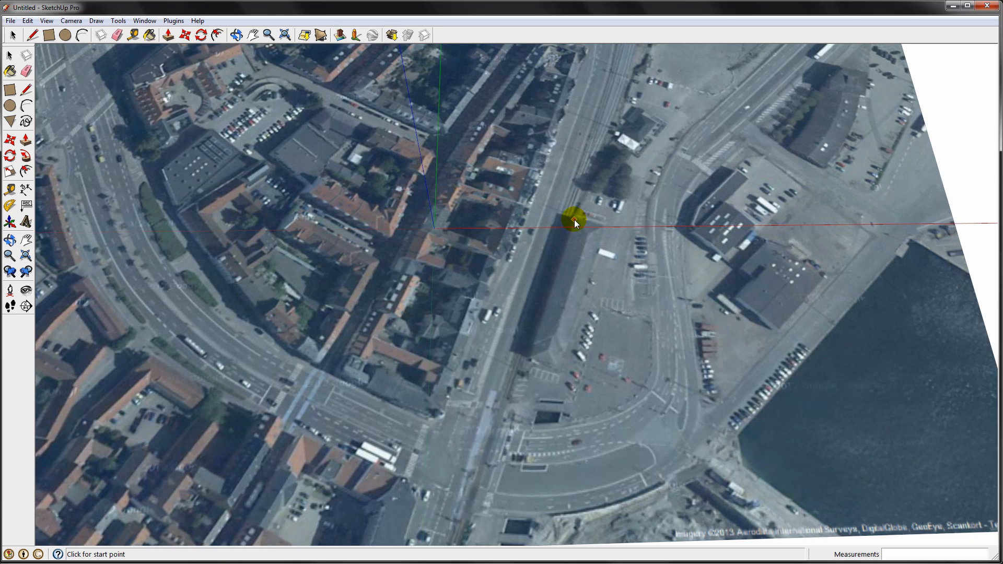
left_click(574, 223)
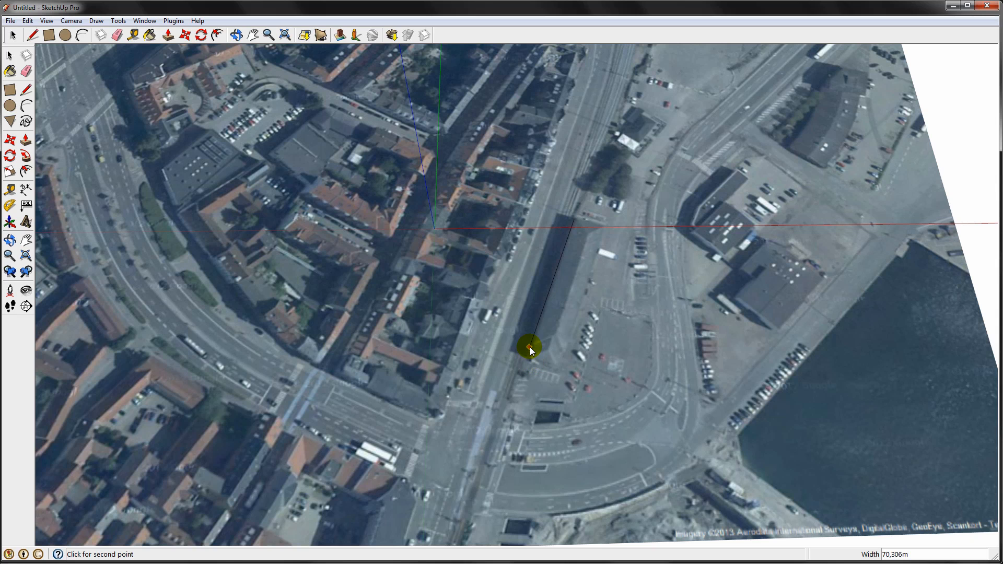
left_click(529, 349)
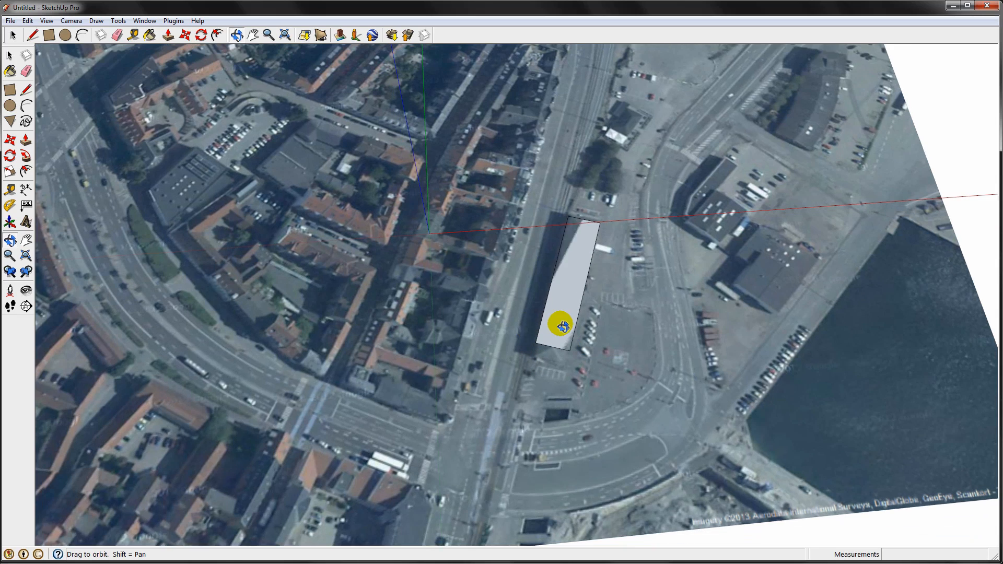
left_click_drag(559, 323, 566, 296)
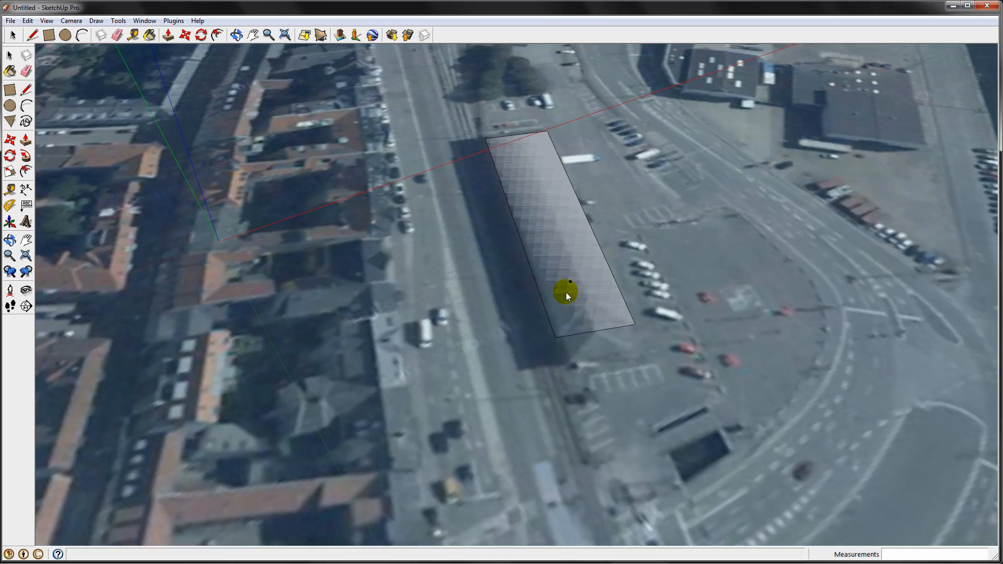
left_click_drag(567, 294, 530, 273)
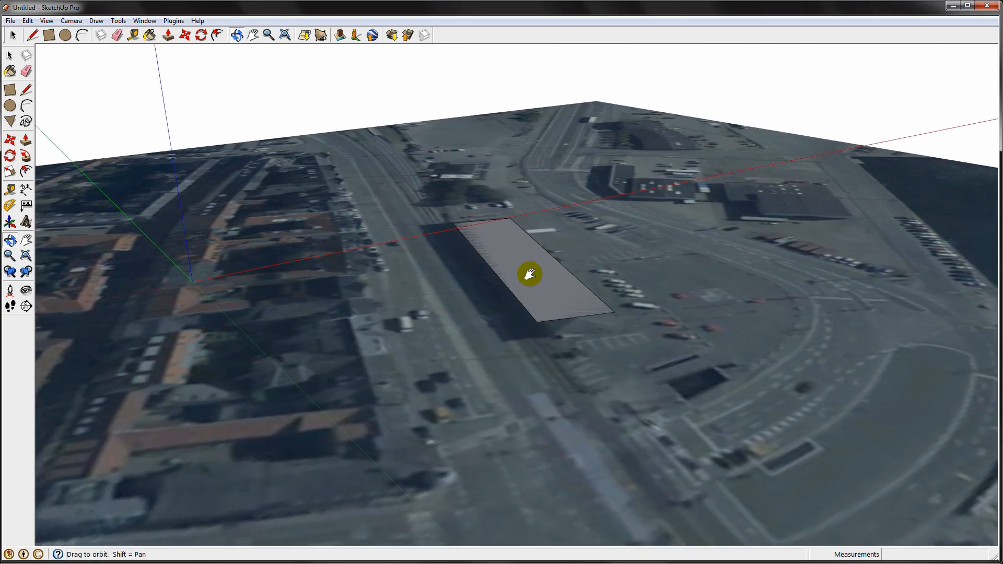
left_click_drag(530, 274, 176, 541)
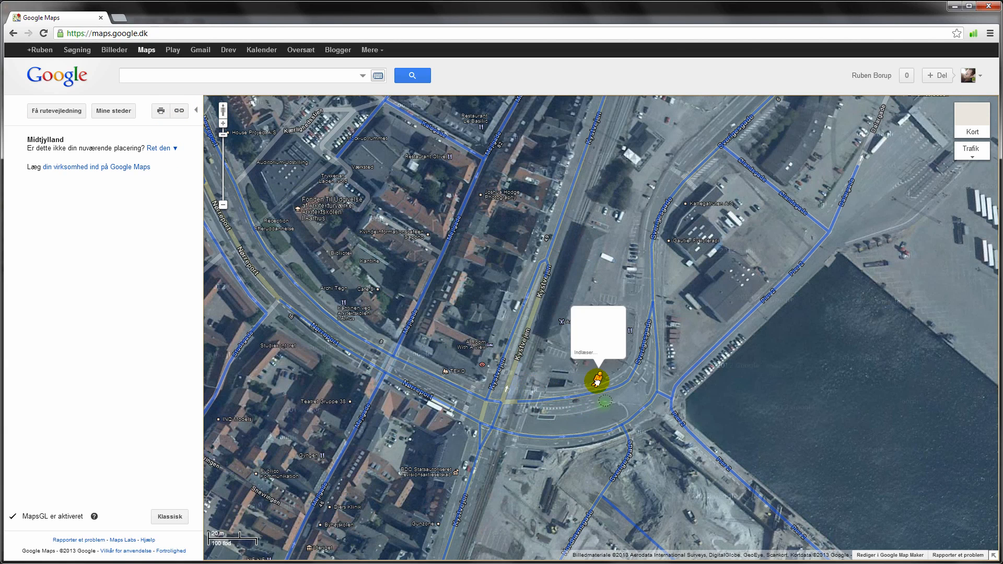
Step: Enter Street View beside the waterfront parking area in Google Maps
left_click(599, 377)
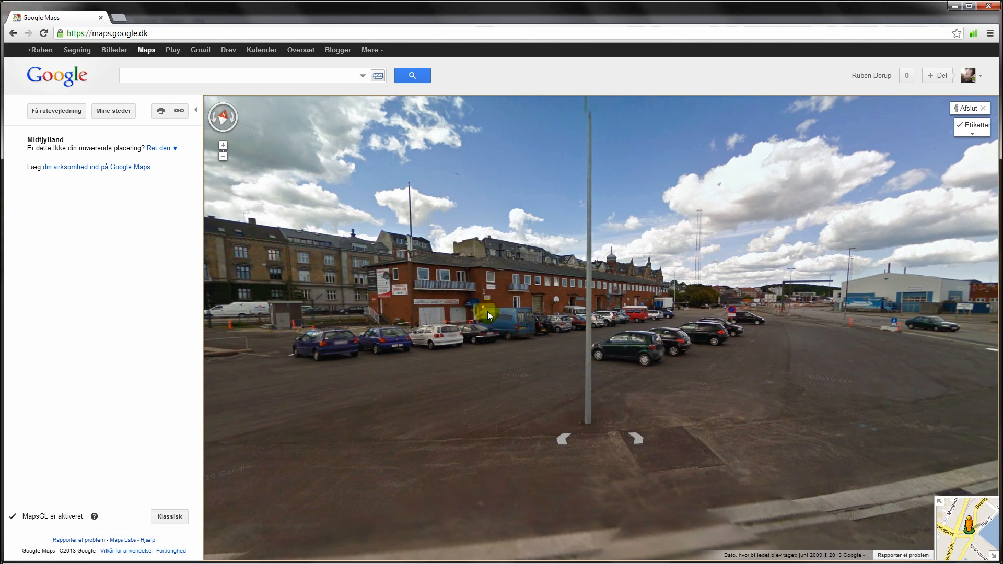
mouse_move(974, 143)
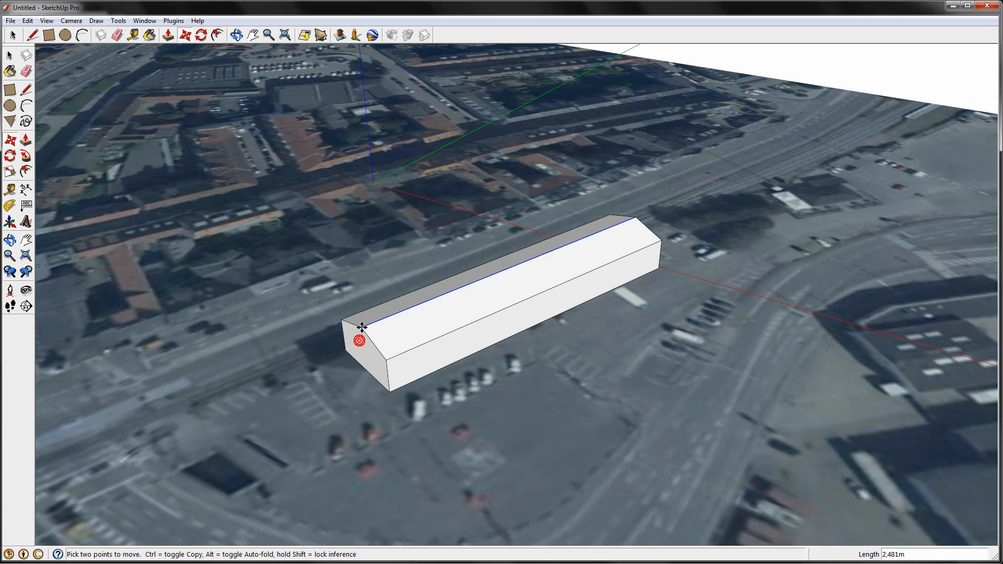
Step: Lift the centre line on the block's top upward into a roof ridge
left_click_drag(360, 340, 359, 280)
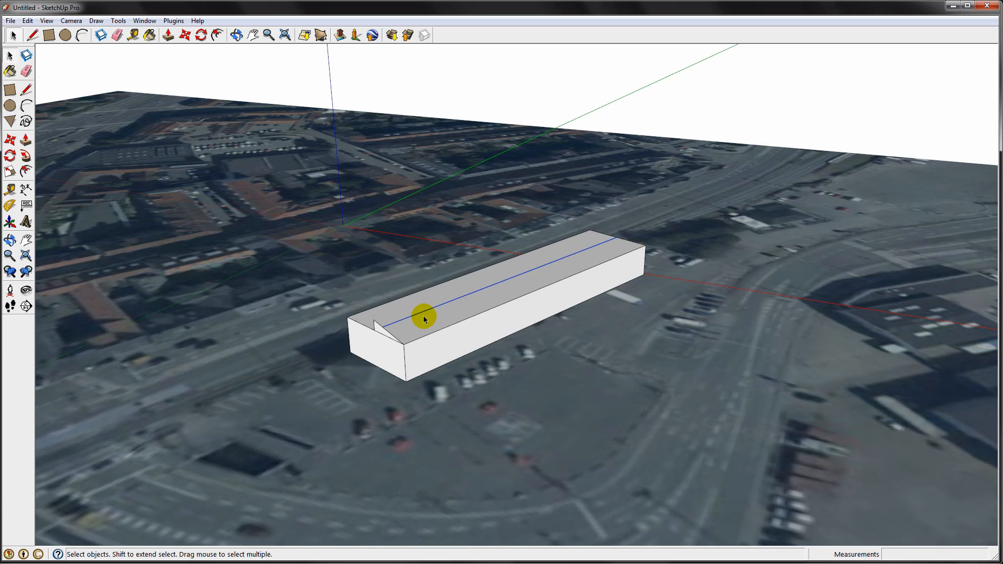
Step: Select the Follow Me tool to sweep the triangular roof profile
left_click(25, 156)
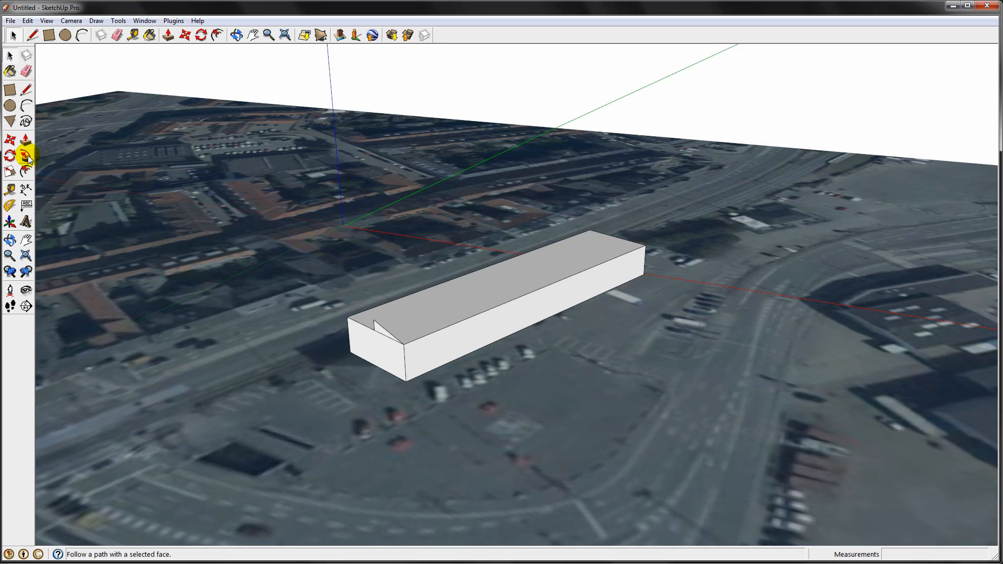
Step: Sweep the triangular profile along the block's top edge to form the pitched roof
left_click(26, 153)
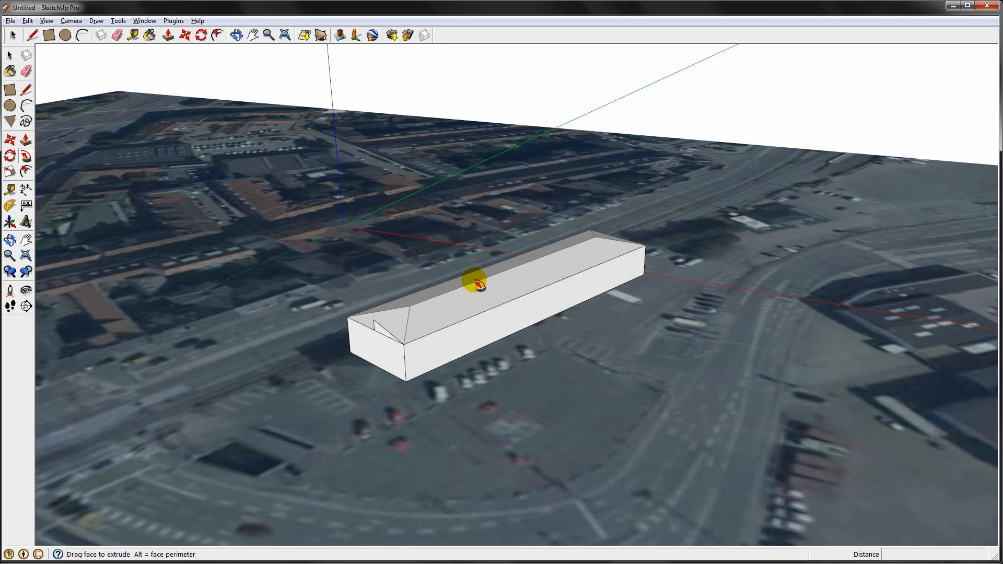
left_click(8, 56)
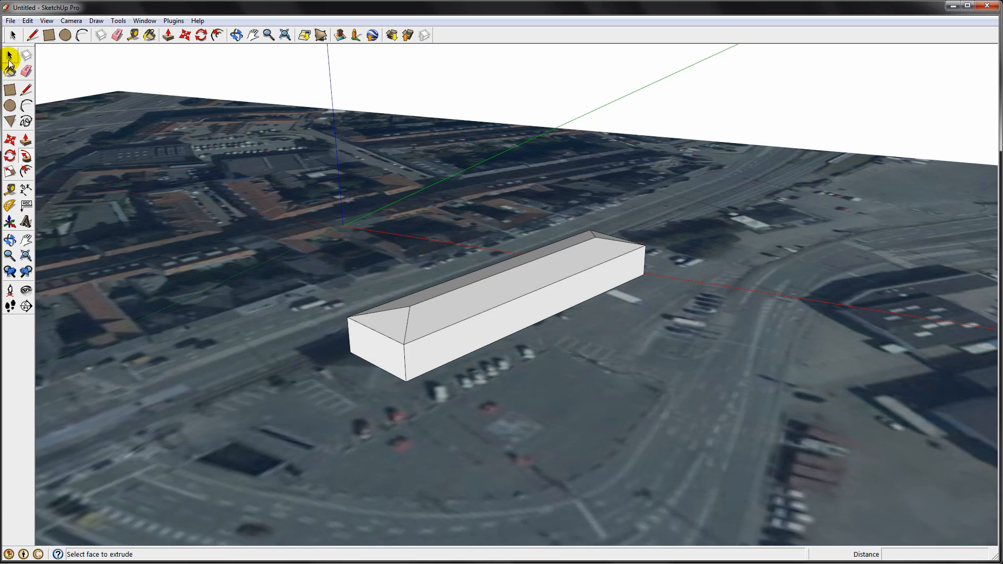